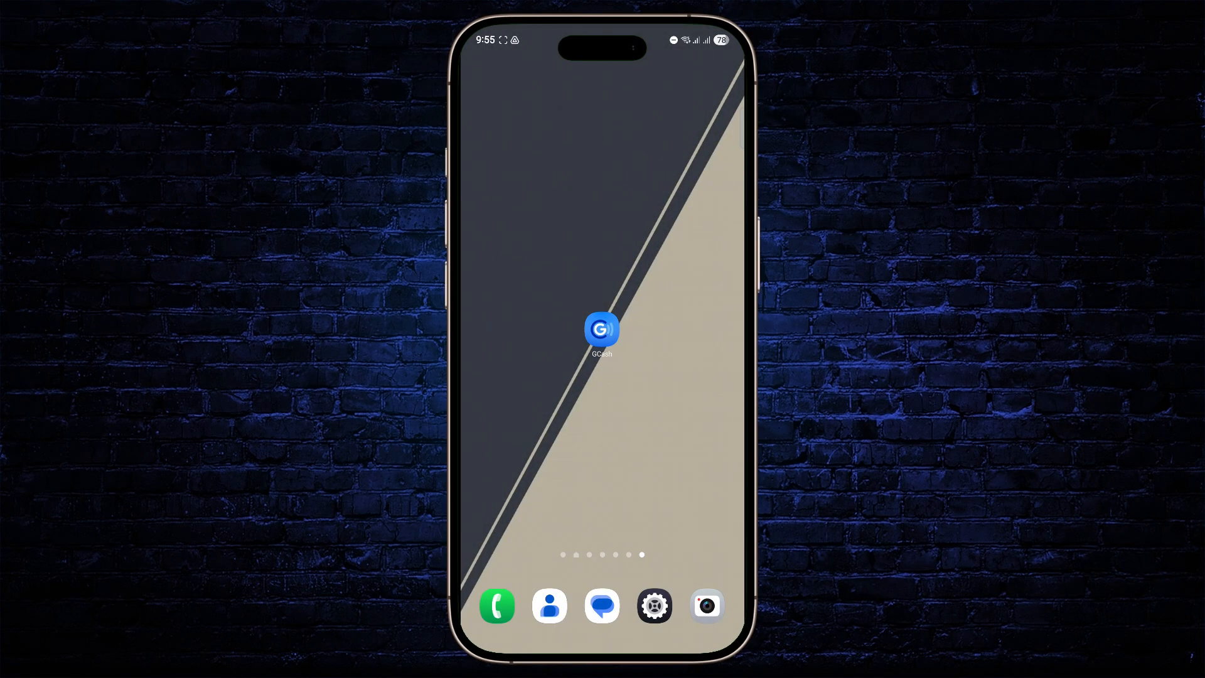
Long-press the GCash home-screen icon to reveal its shortcut menu
left_click(602, 330)
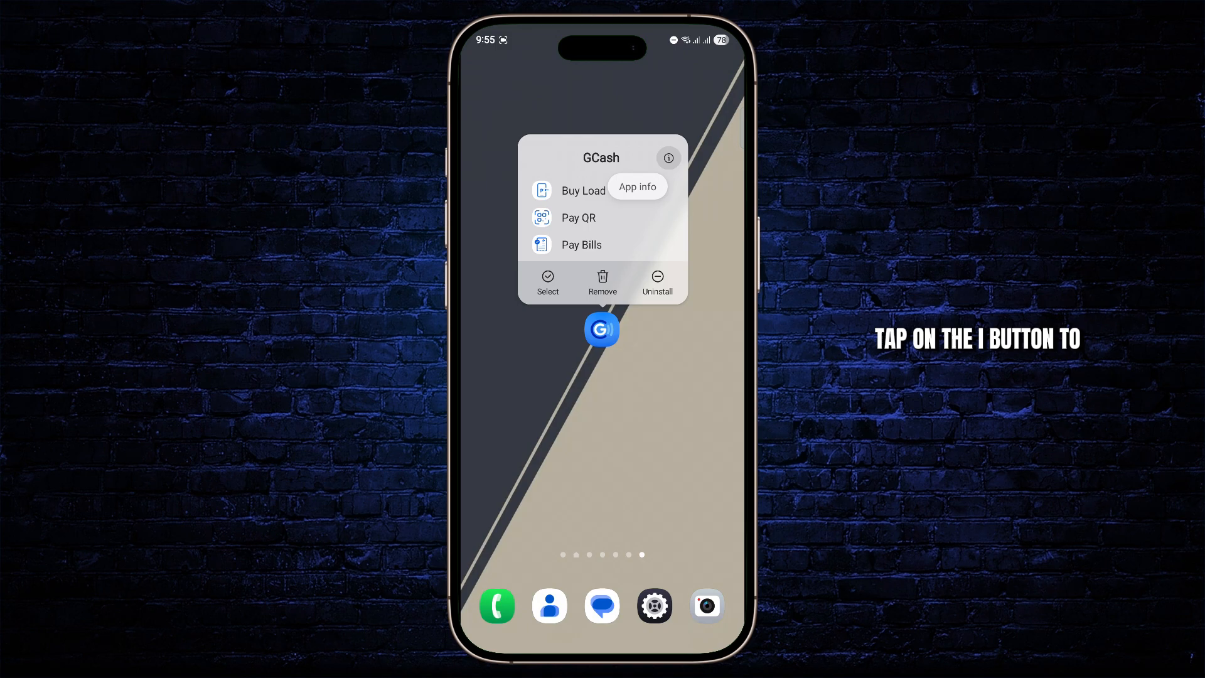
Show GCash's App info and enable removing permissions when the app is unused
left_click(667, 159)
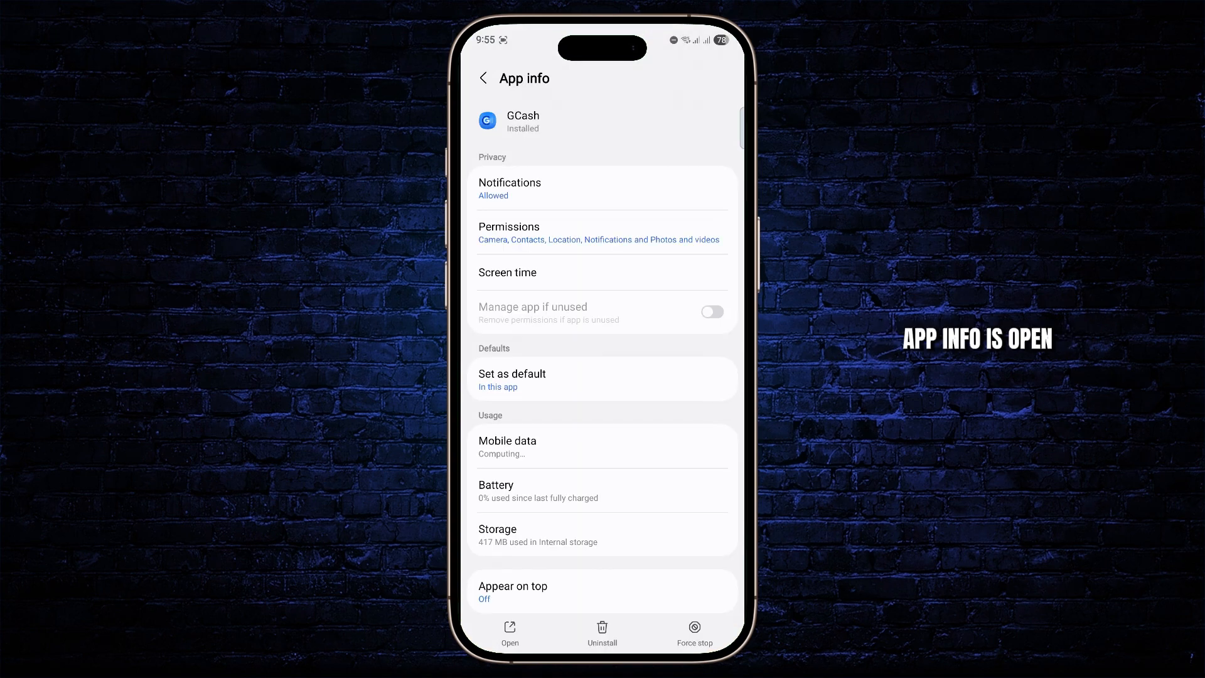
left_click(601, 233)
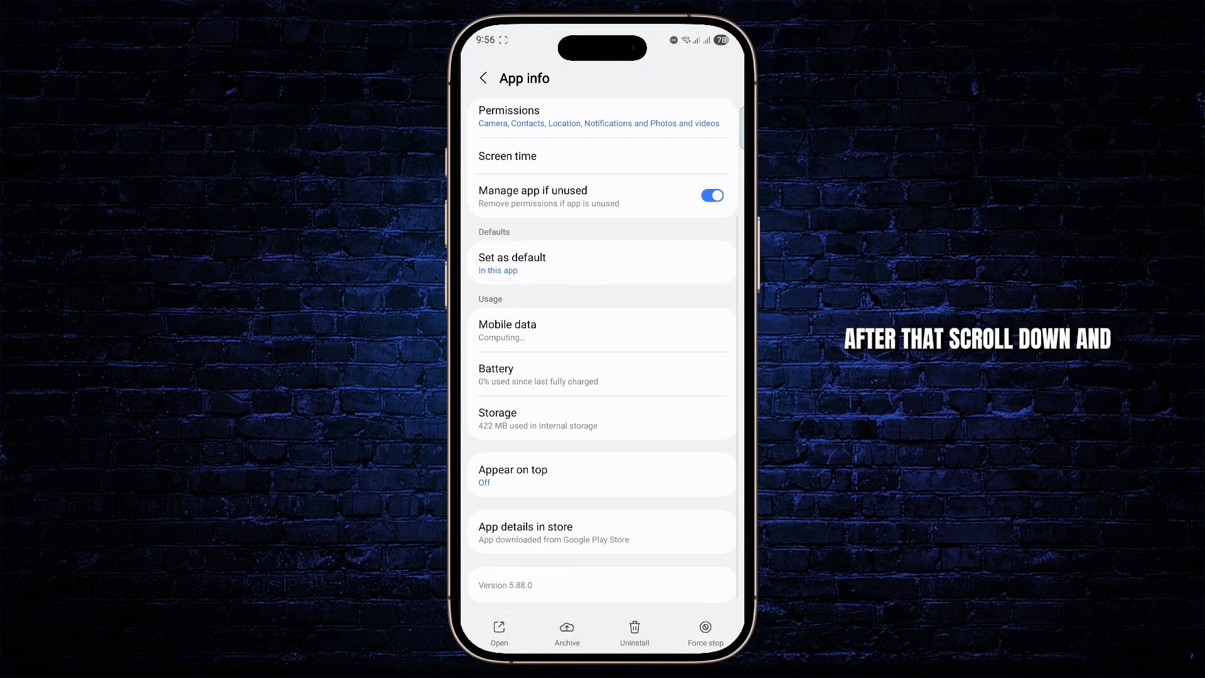
Clear GCash's cached data in Storage so cache reads 0 B, then return to App info
left_click(601, 416)
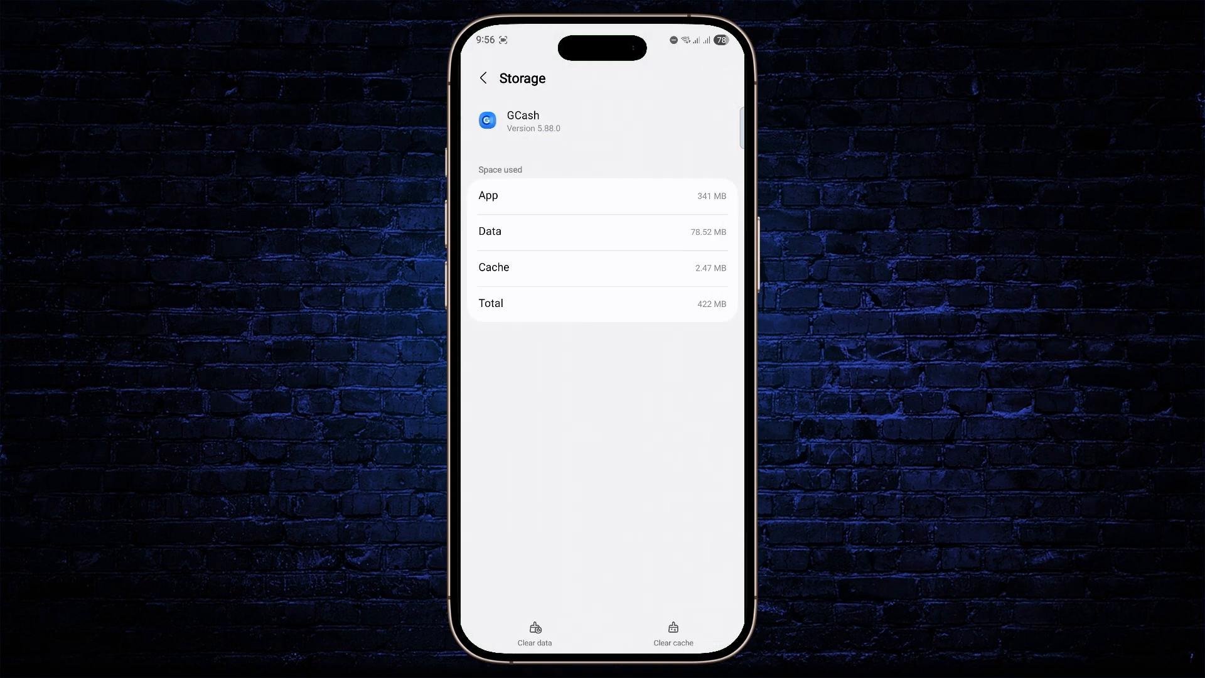
left_click(673, 631)
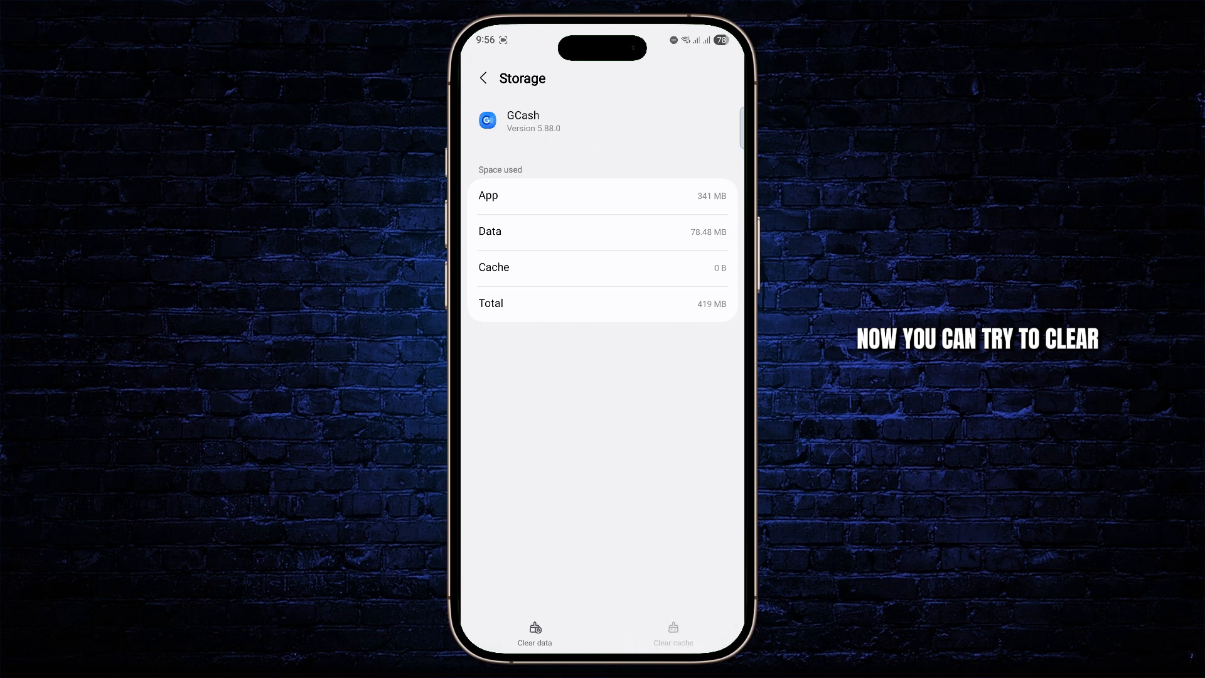
left_click(534, 631)
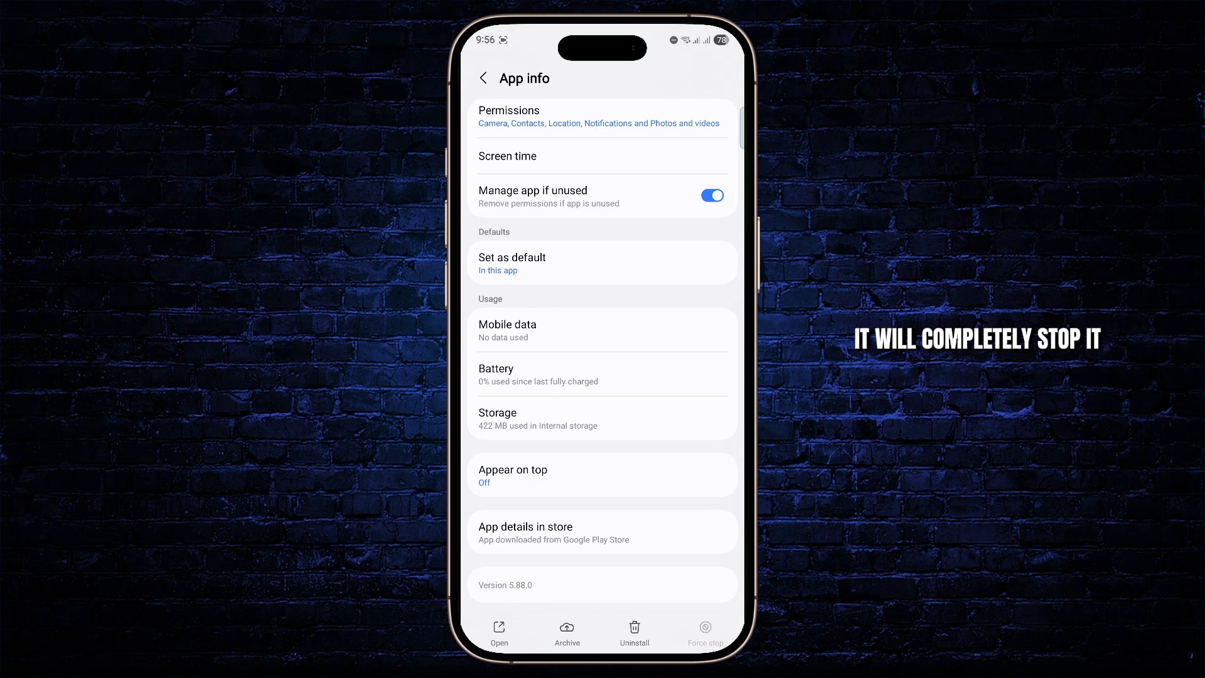
Scroll the GCash App info page back toward its overview after force-stopping
scroll("down", 3)
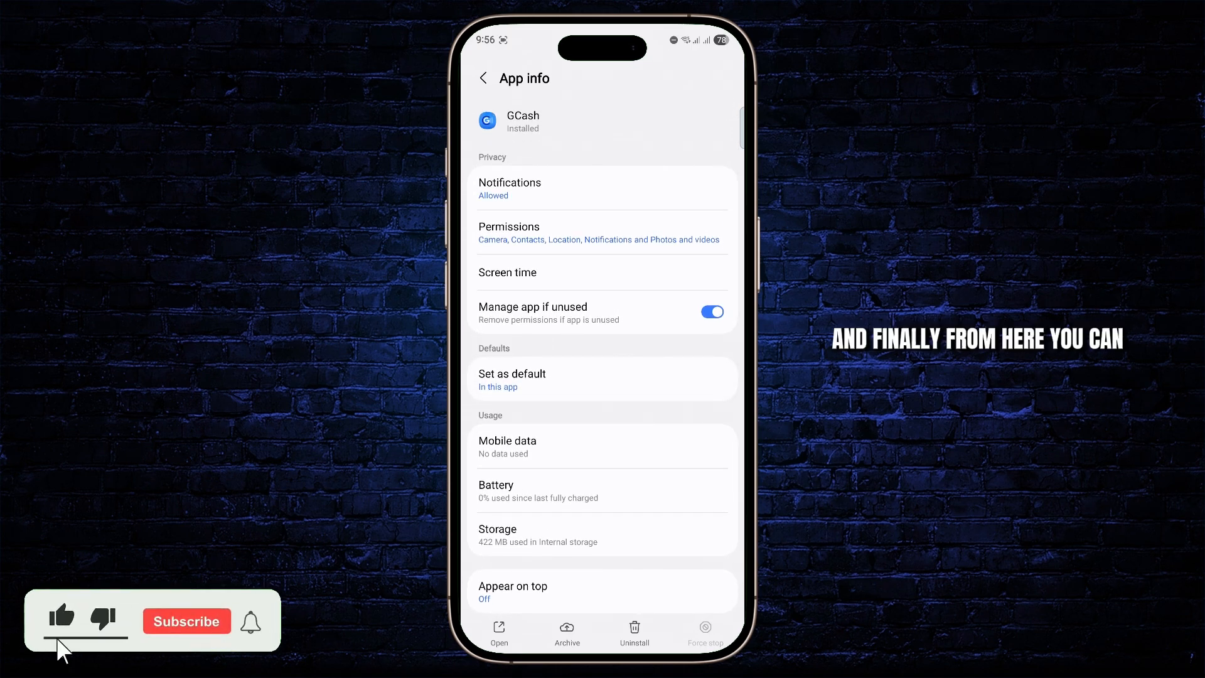
Force stop GCash and archive it, leaving a cloud-marked icon on the home screen
left_click(185, 621)
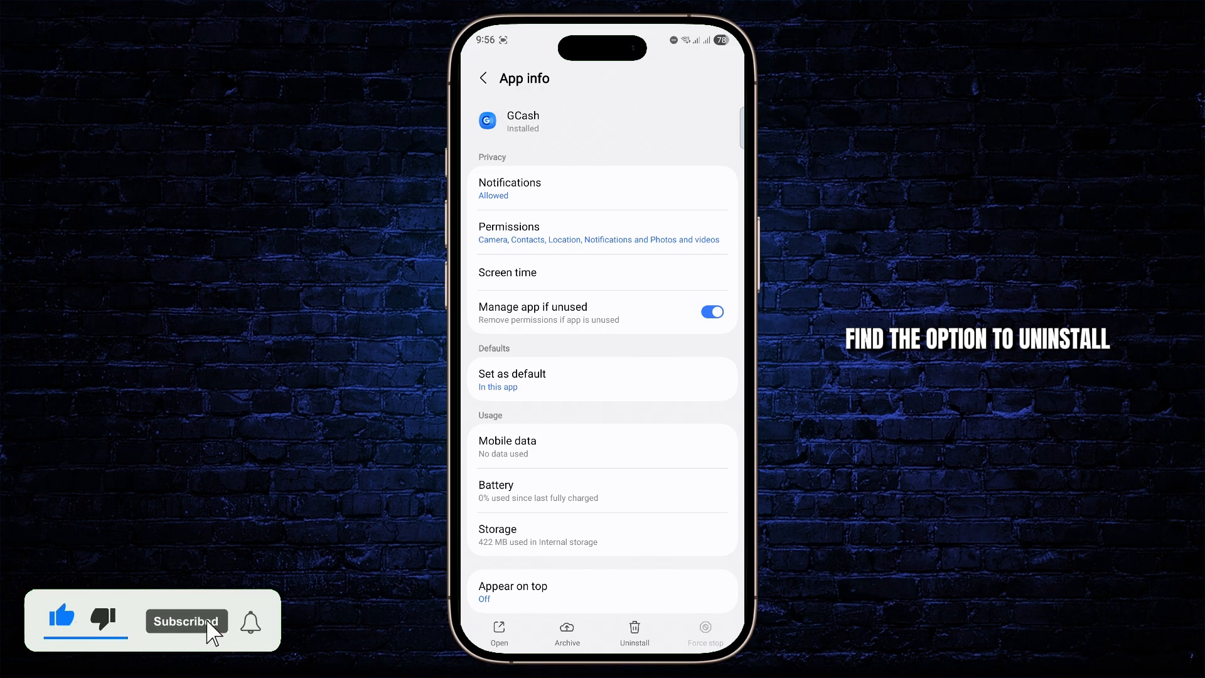
left_click(634, 630)
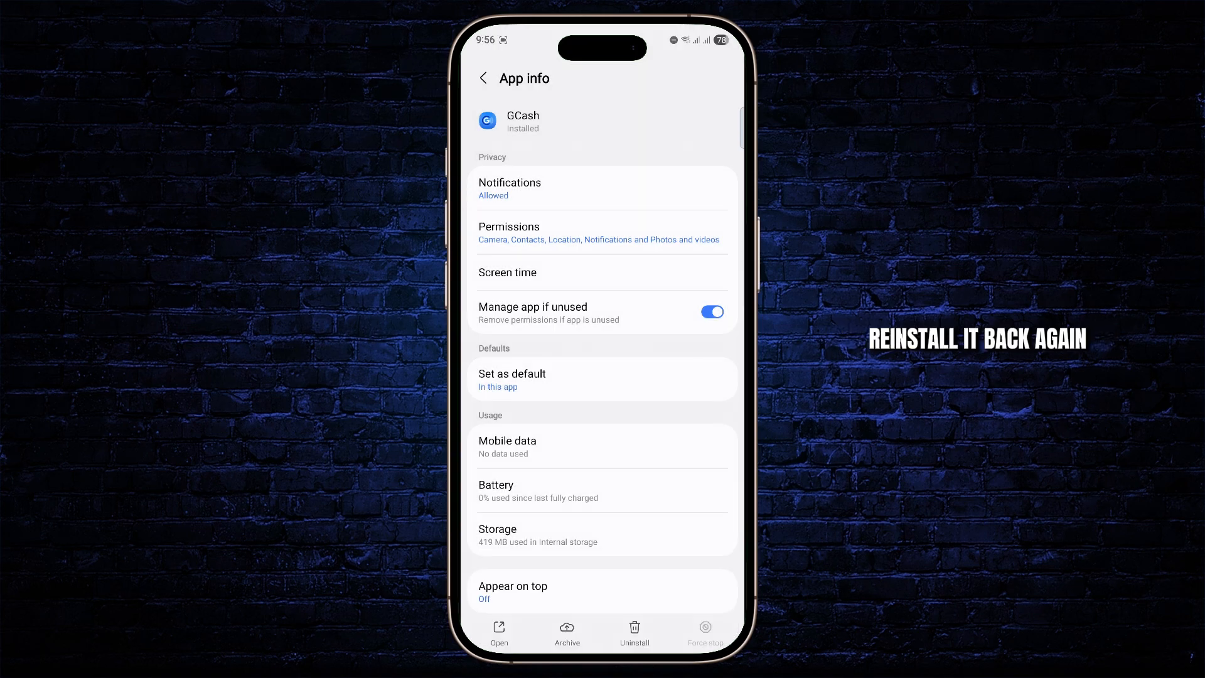
left_click(567, 632)
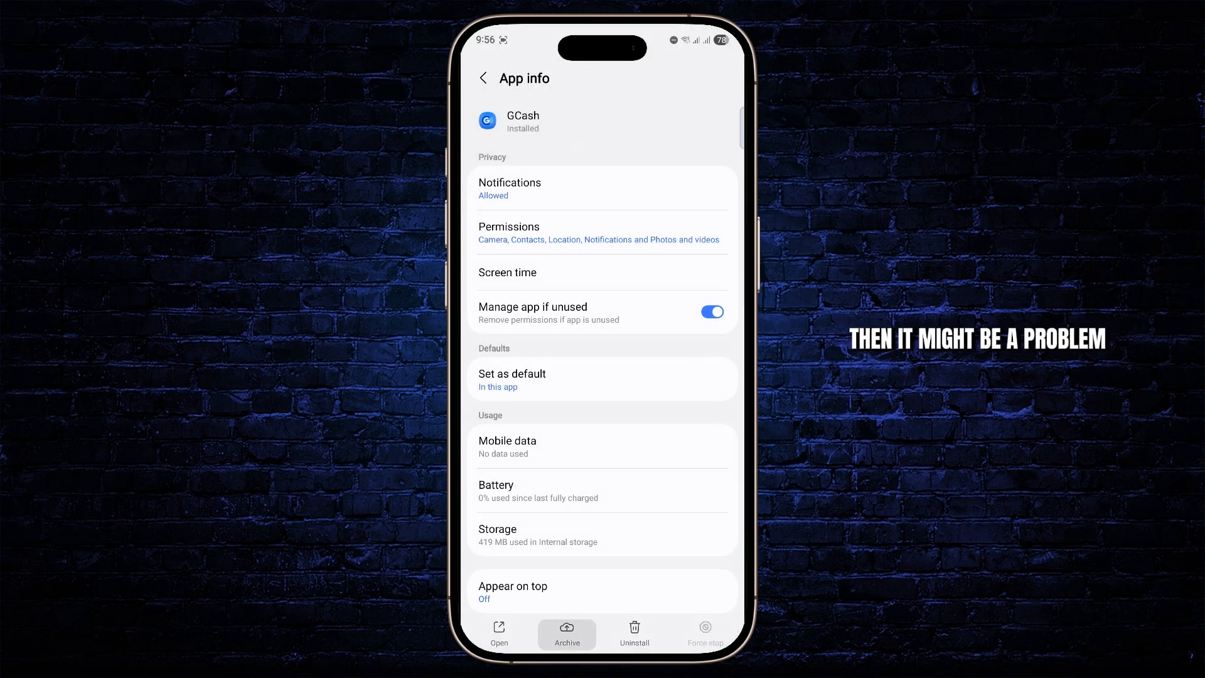
left_click(566, 632)
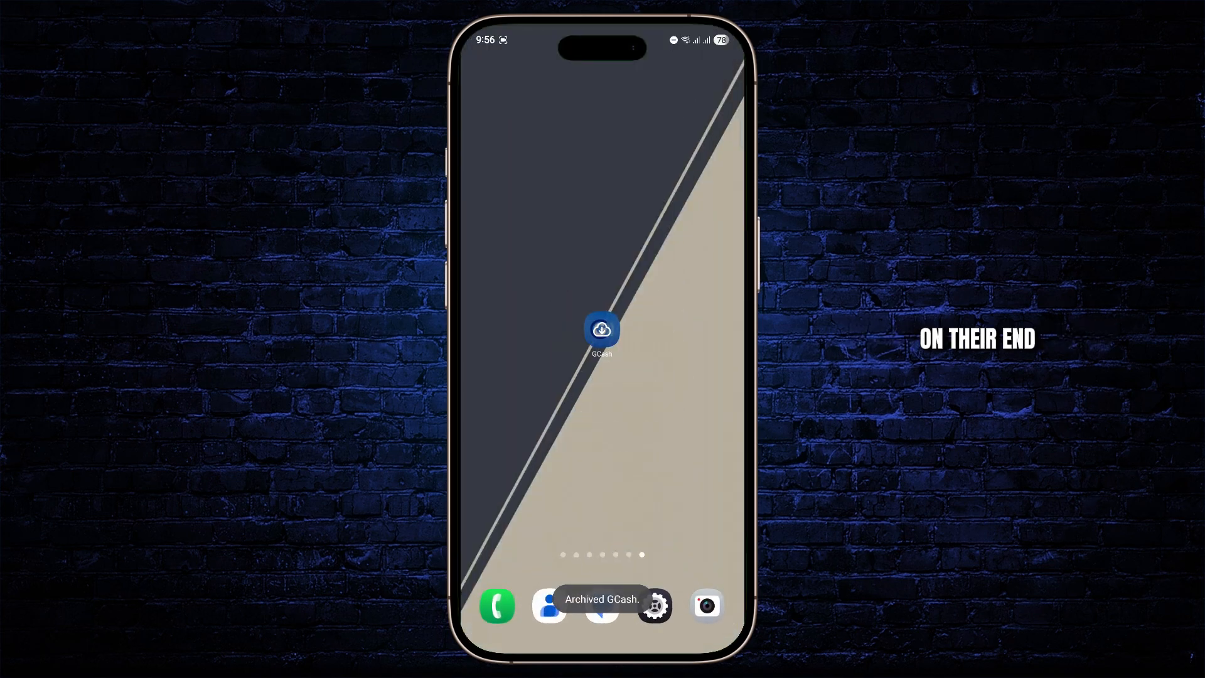